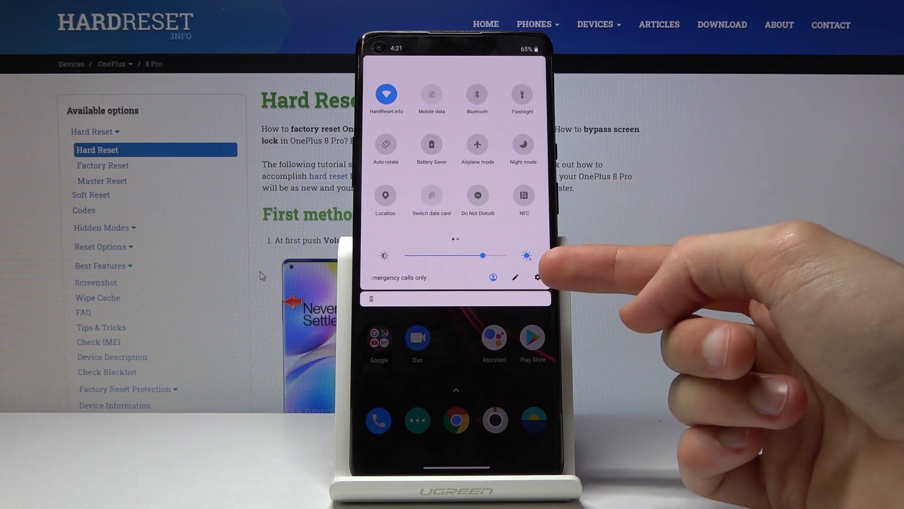
Nudge brightness up in quick settings and open the full Settings app
left_click_drag(482, 255, 508, 255)
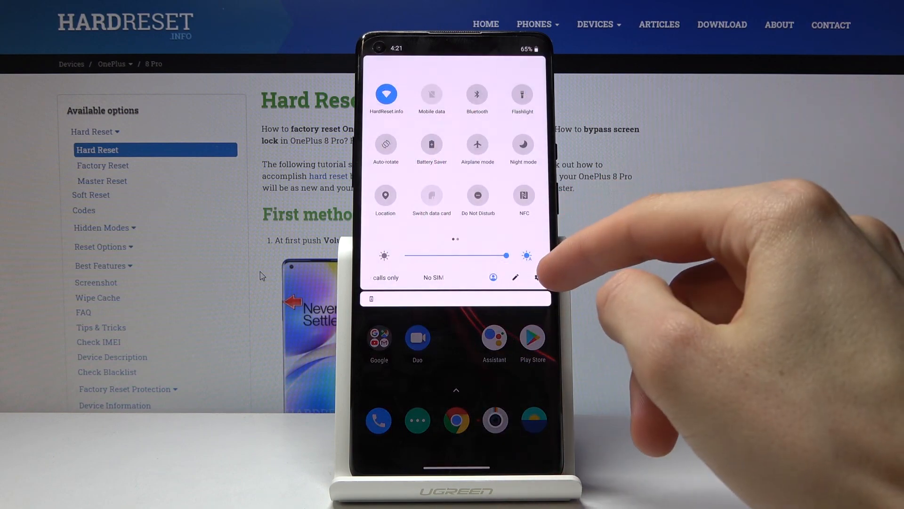
left_click(537, 277)
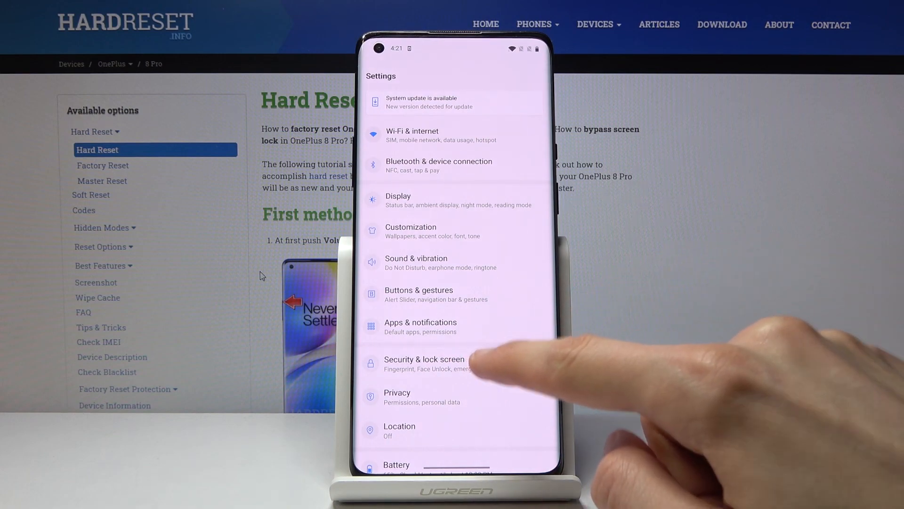
Go to Security & lock screen > Fingerprint and confirm with the unlock pattern
left_click(423, 364)
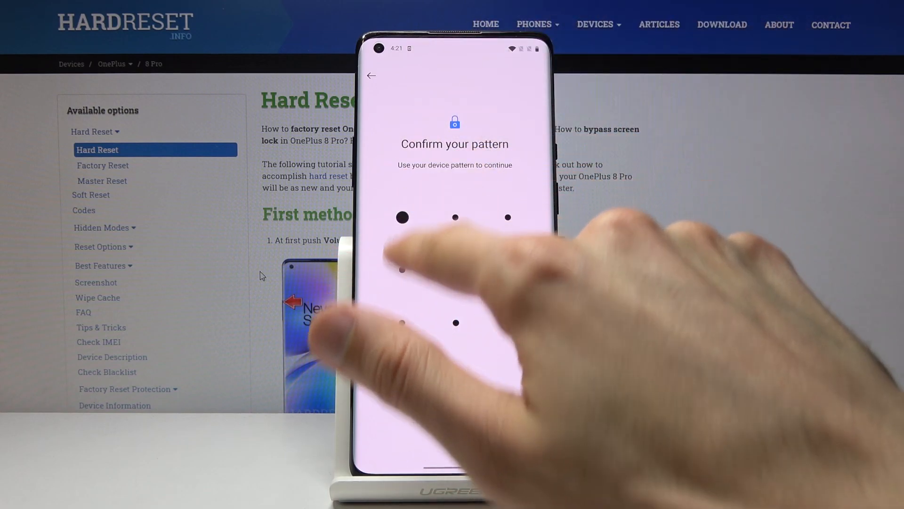
left_click_drag(401, 217, 456, 322)
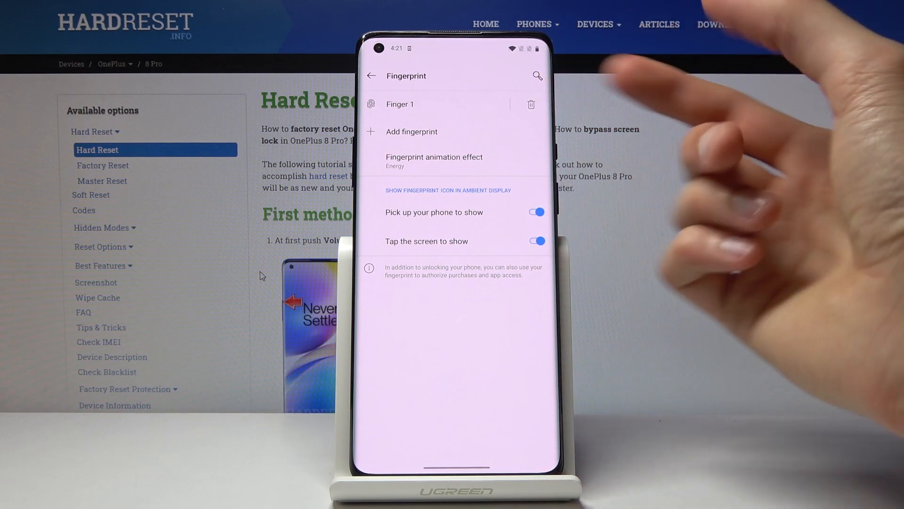
Delete the enrolled Finger 1 and confirm with YES, REMOVE
left_click(531, 104)
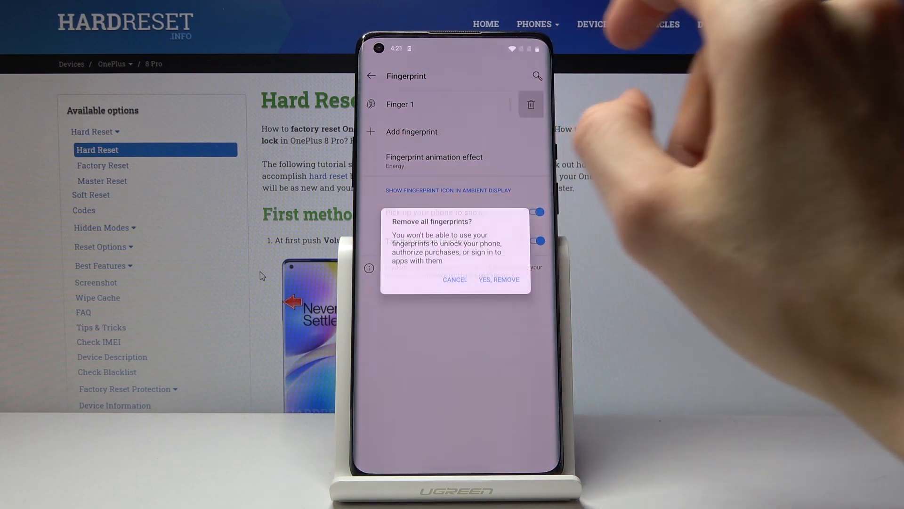
left_click(499, 280)
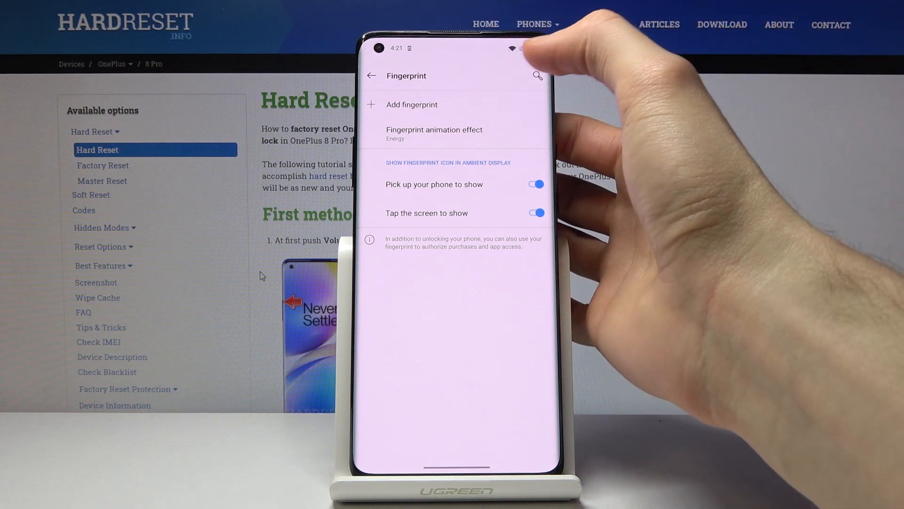
Start Add fingerprint to reach the Fingerprint Setup sensor prompt
left_click(412, 104)
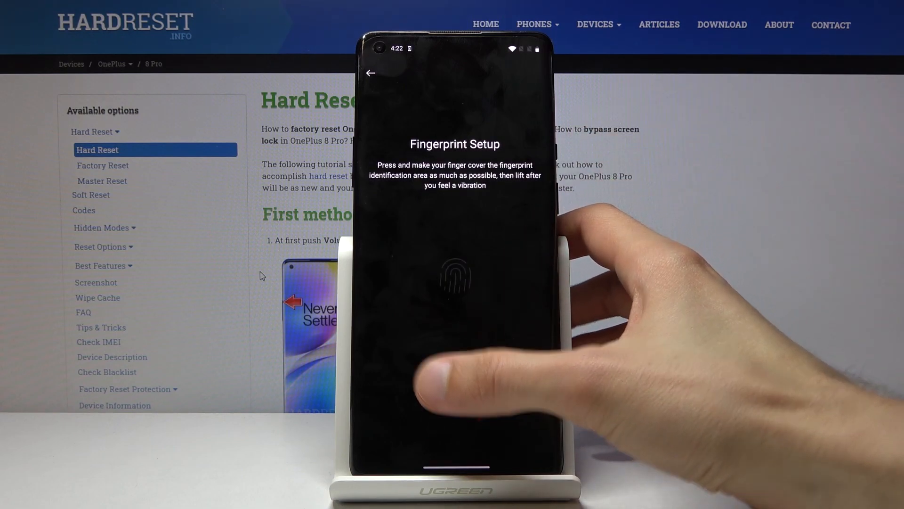
Scan the finger on the in-display sensor until added, then finish with Done
left_click(455, 393)
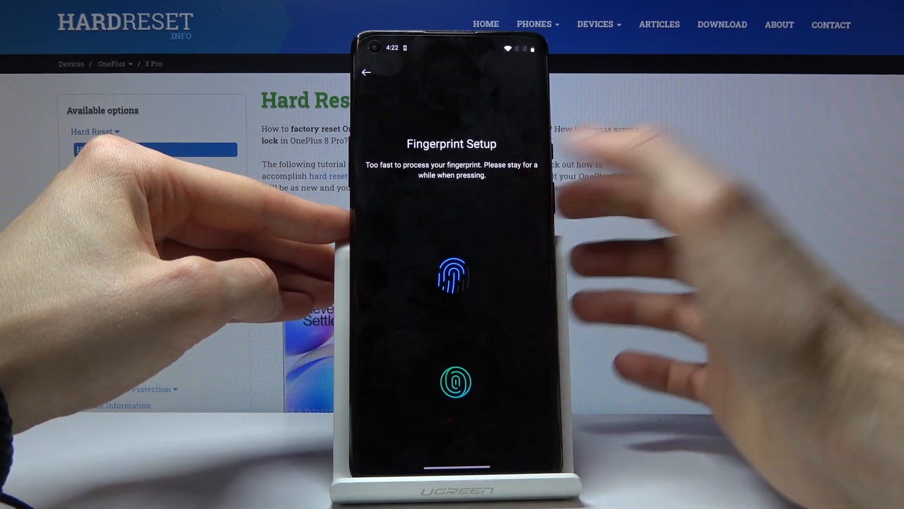
left_click(453, 383)
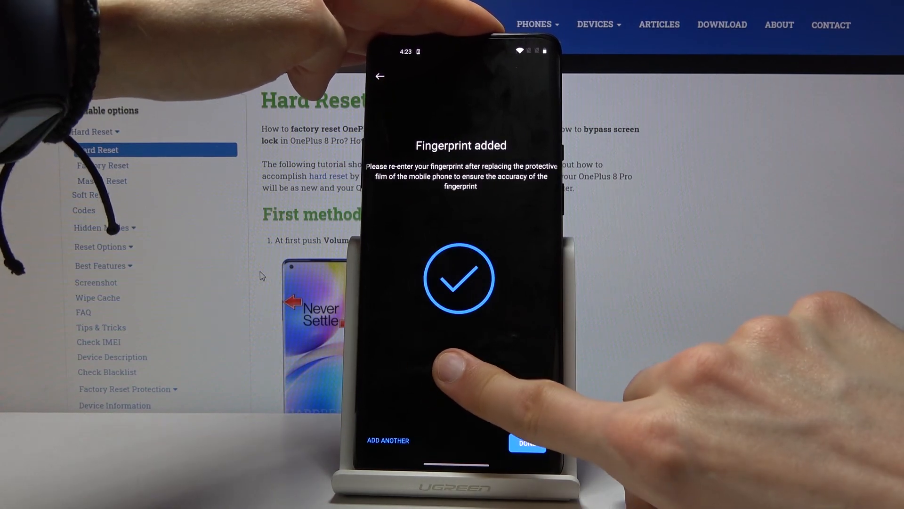
left_click(526, 442)
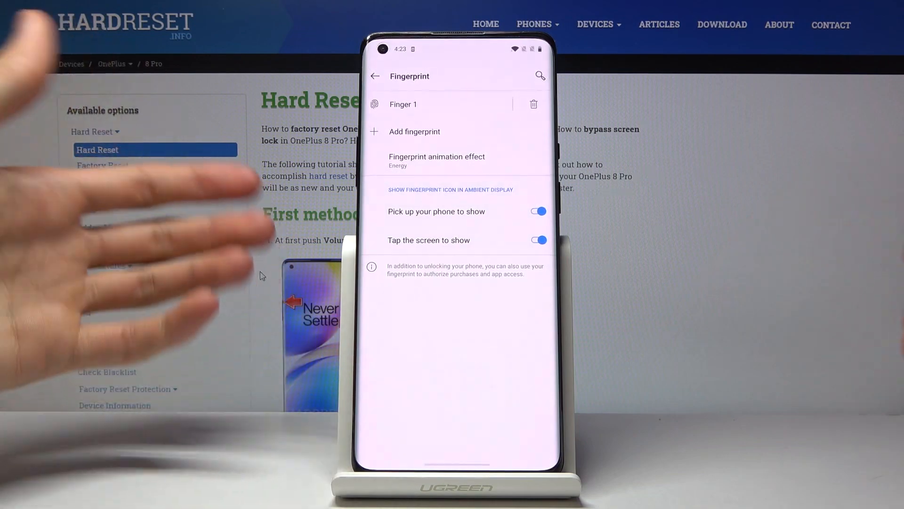